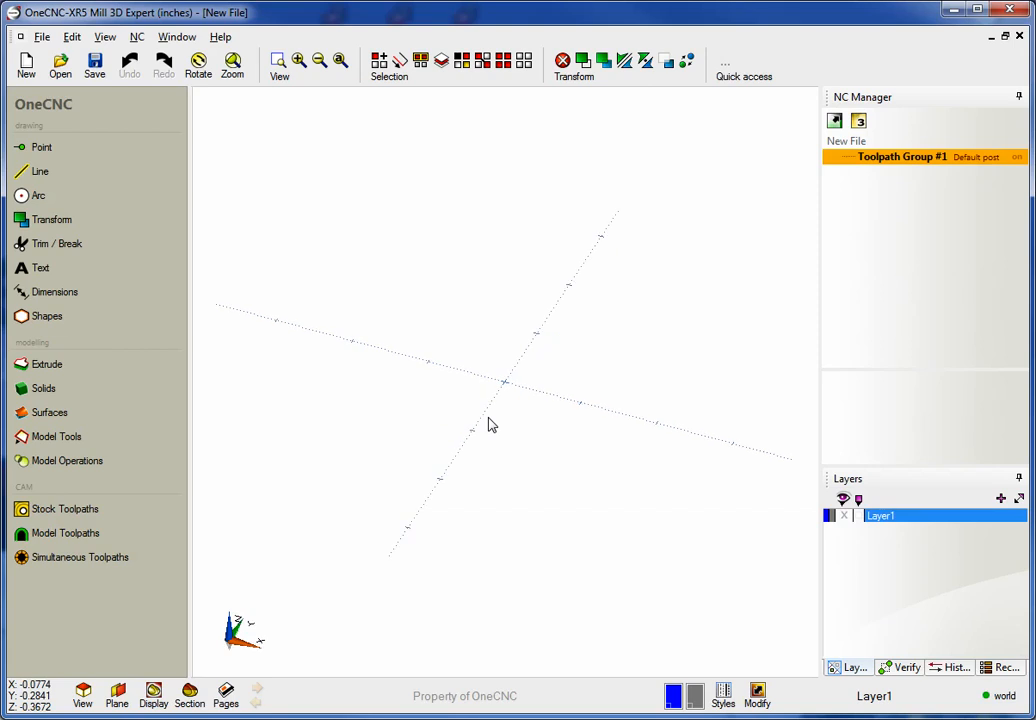
In top view, draw the chamfered outline with Line and fillet its corners
left_click(116, 695)
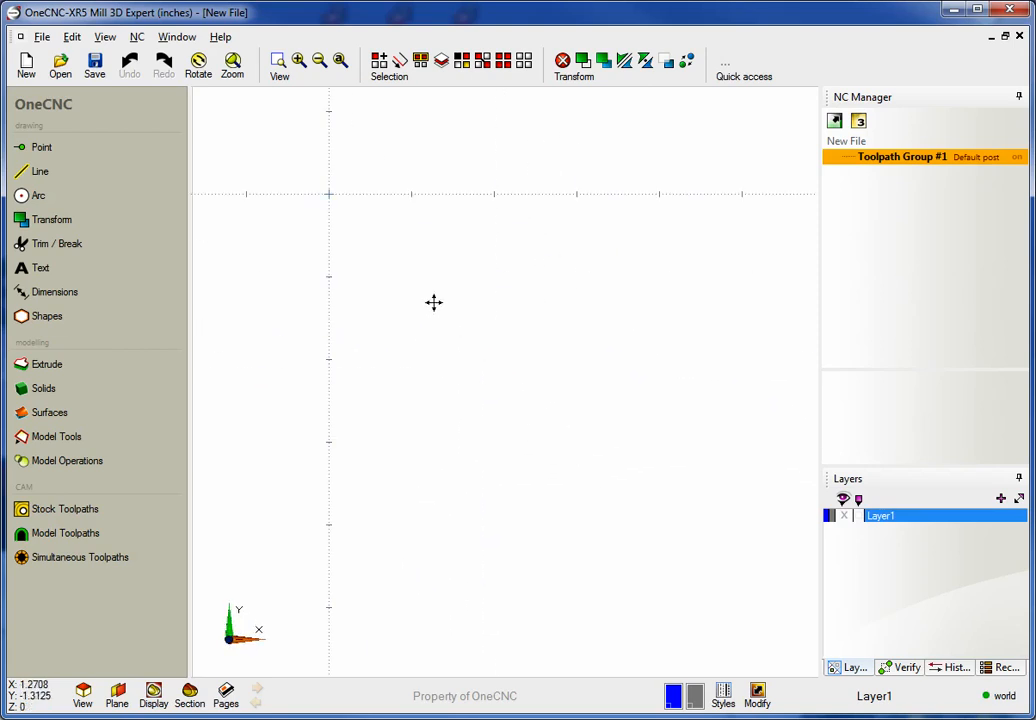
left_click(43, 171)
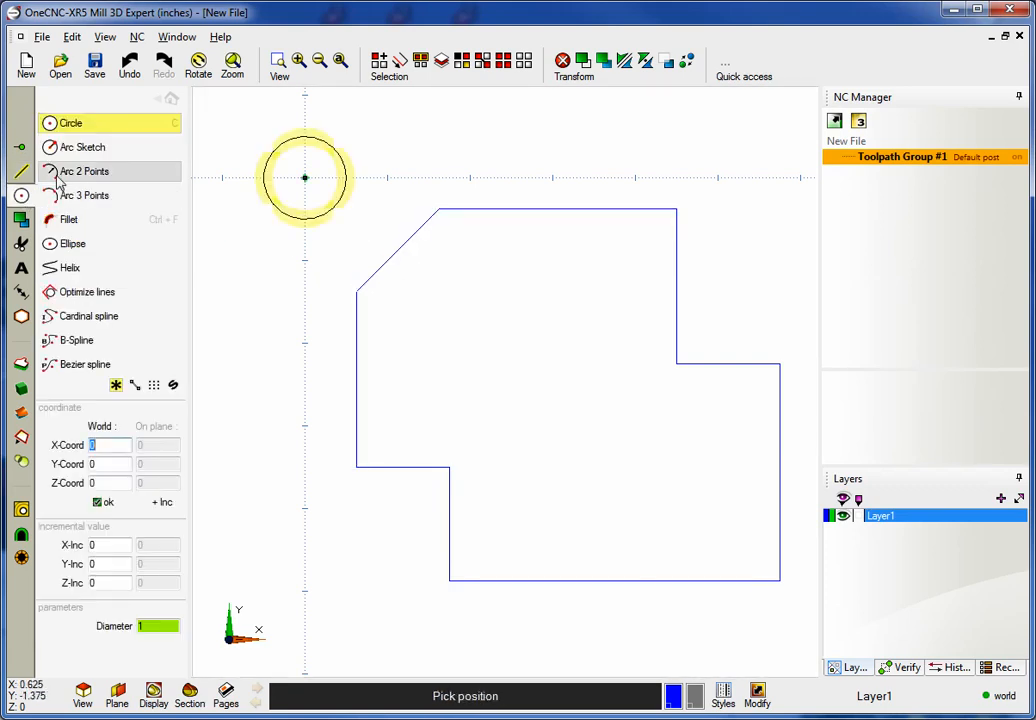
left_click(69, 219)
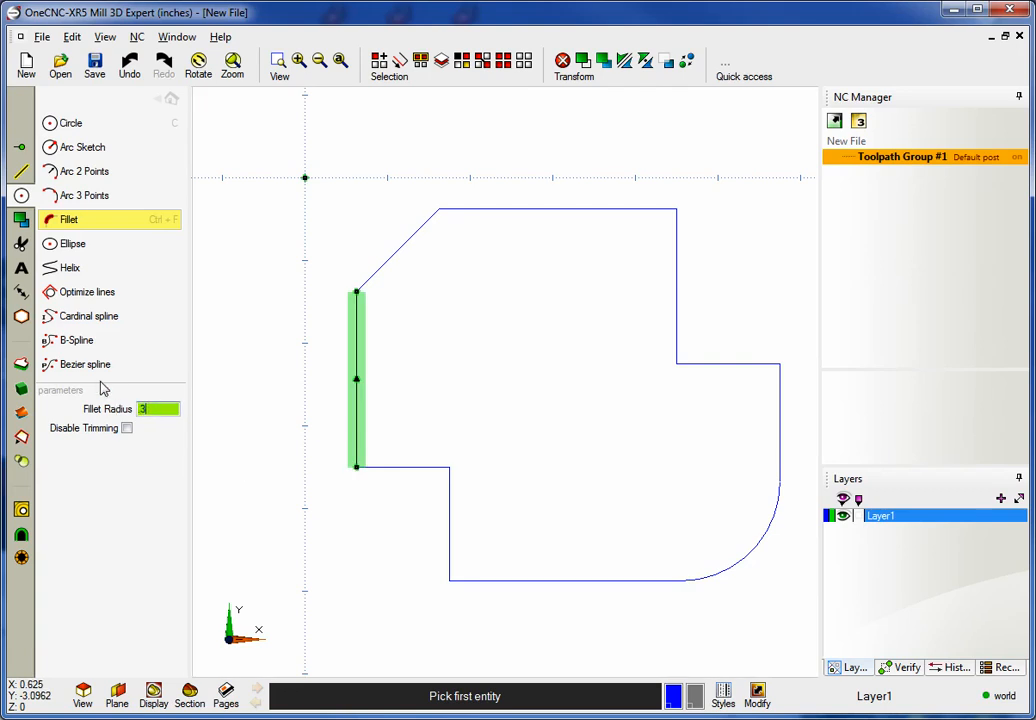
left_click(728, 364)
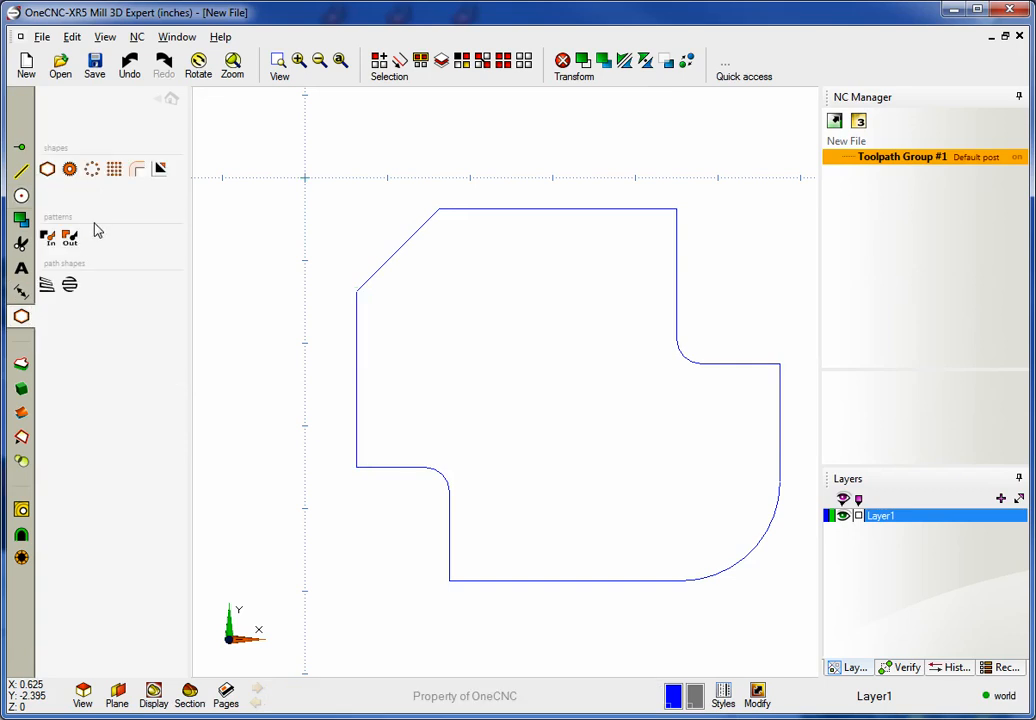
Add the eight-hole bolt circle, then select and rotate the profile a quarter turn
left_click(91, 169)
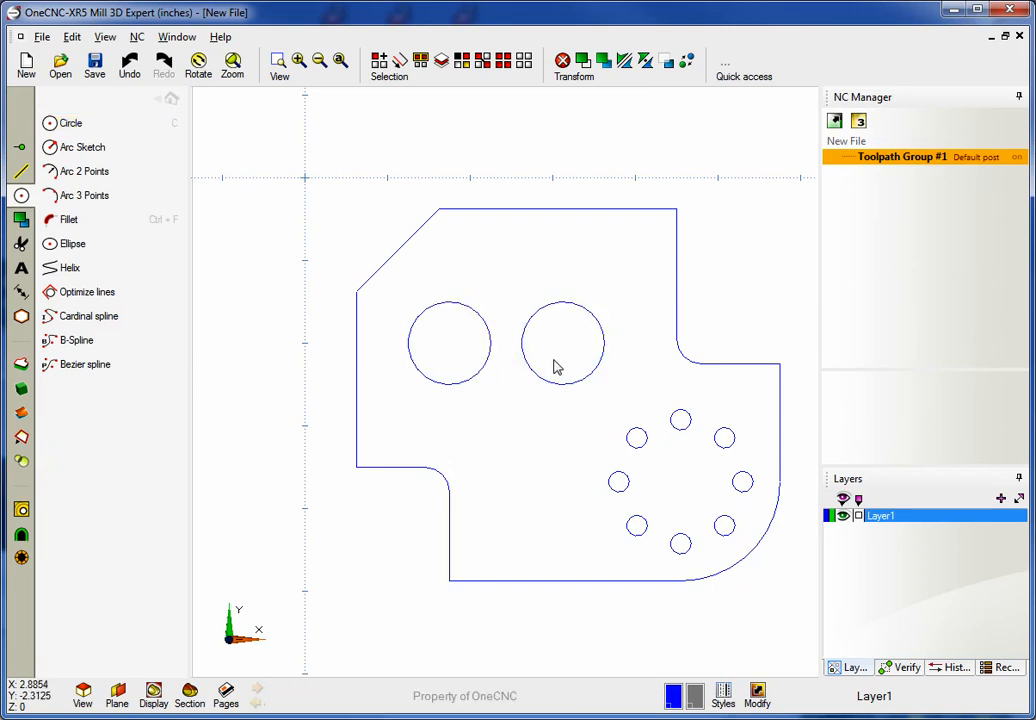
left_click(450, 342)
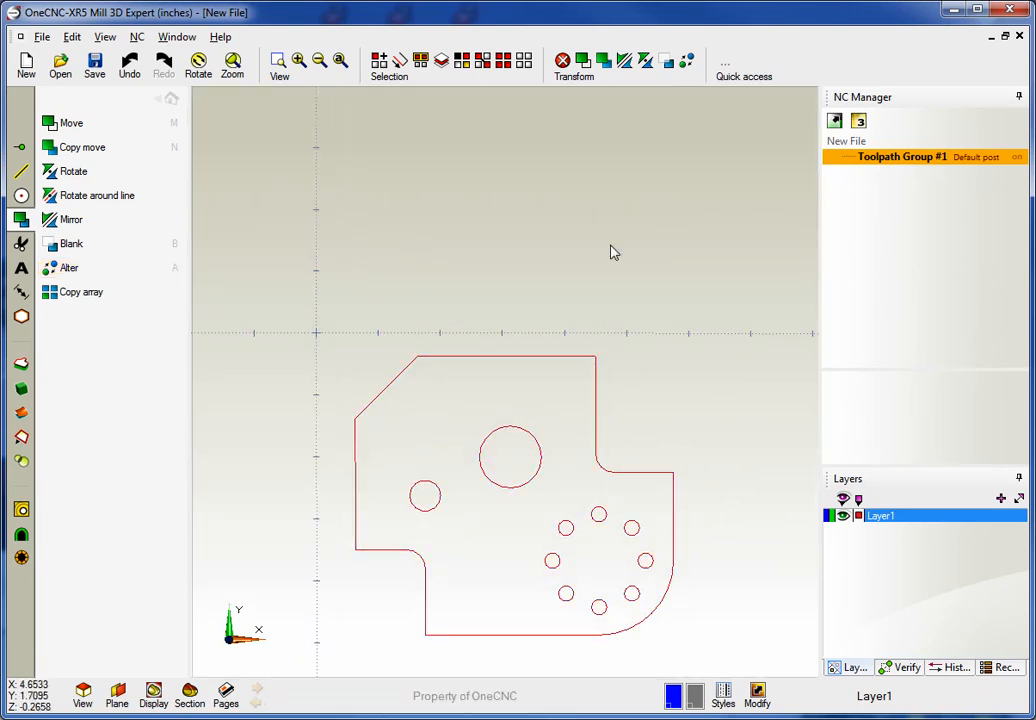
left_click(72, 171)
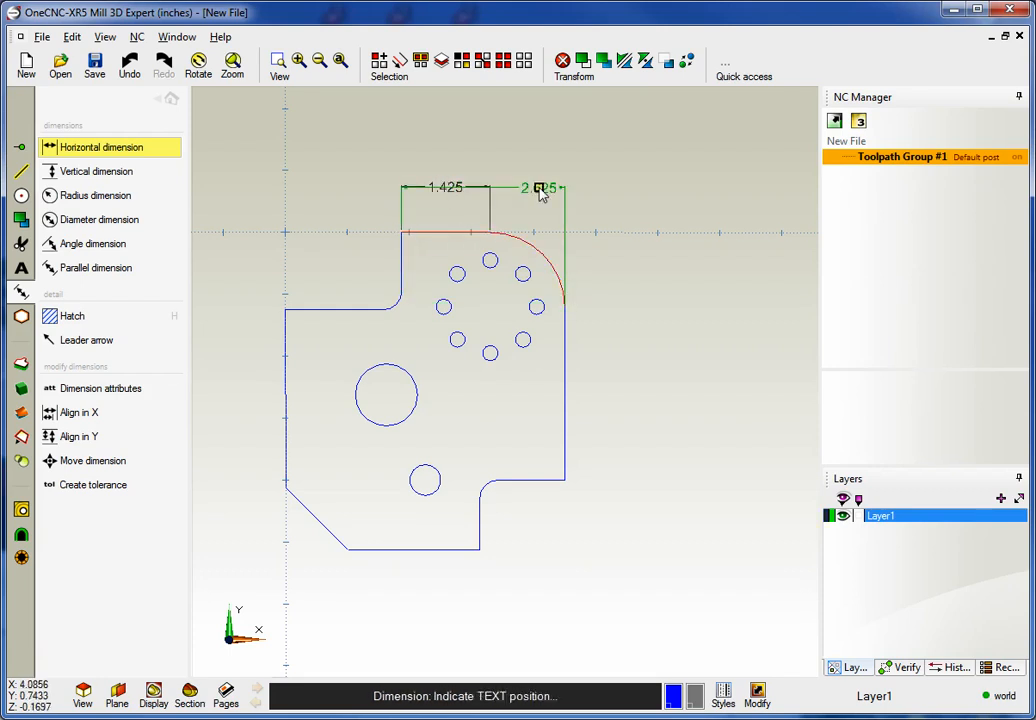
Add the 2.625 width and R0.3 radius dimensions, then apply an Iron cross hatch
left_click(545, 189)
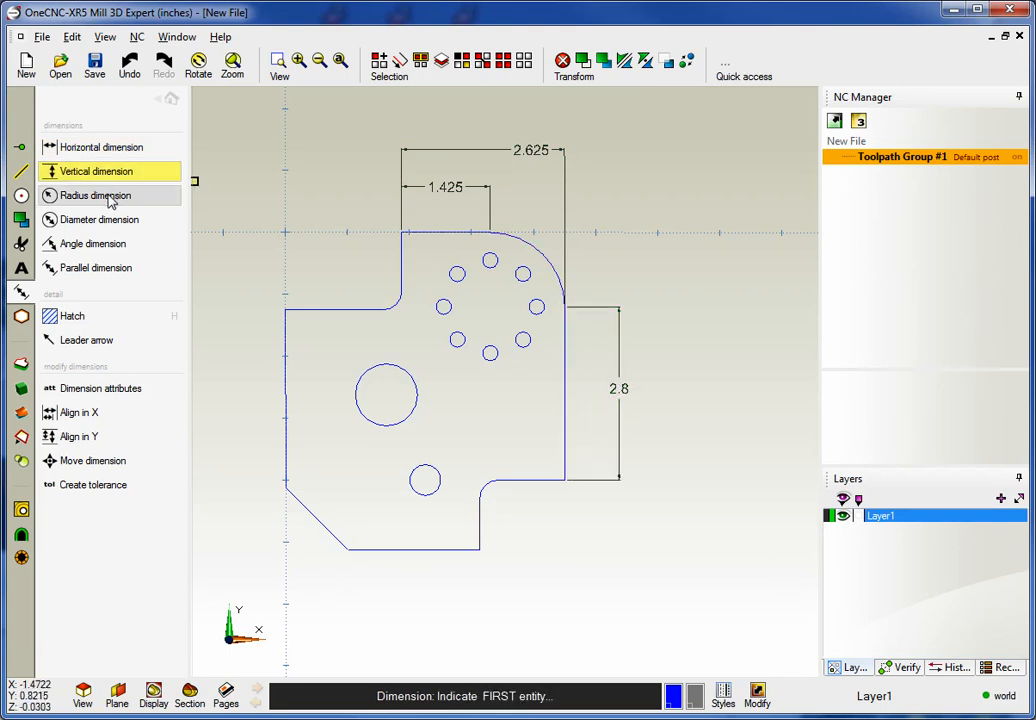
left_click(94, 195)
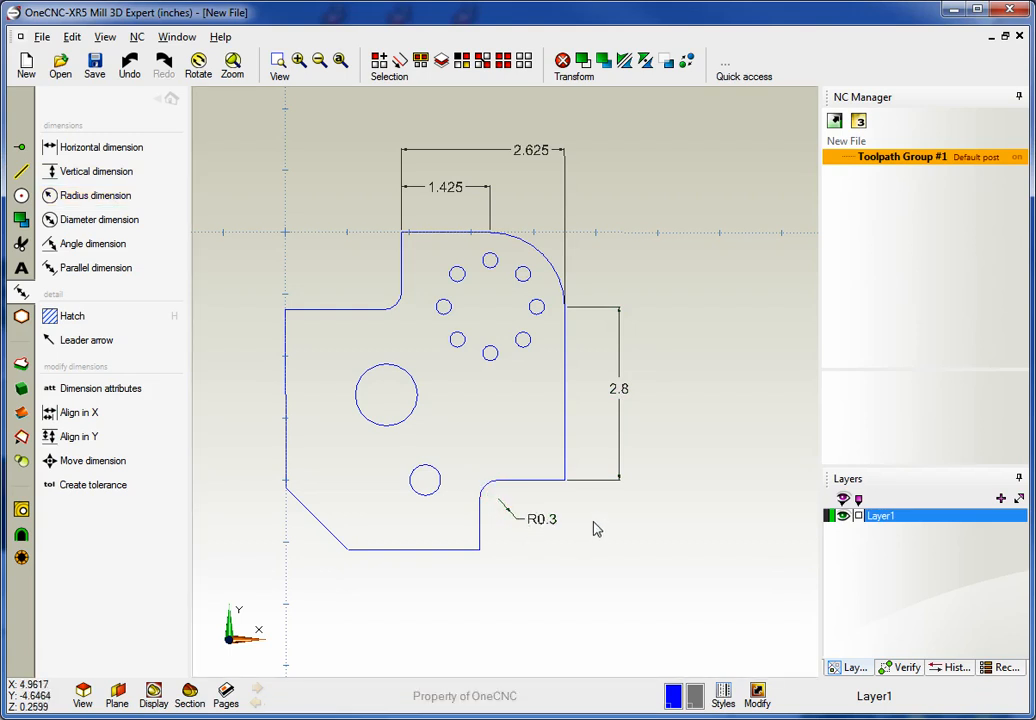
left_click(73, 315)
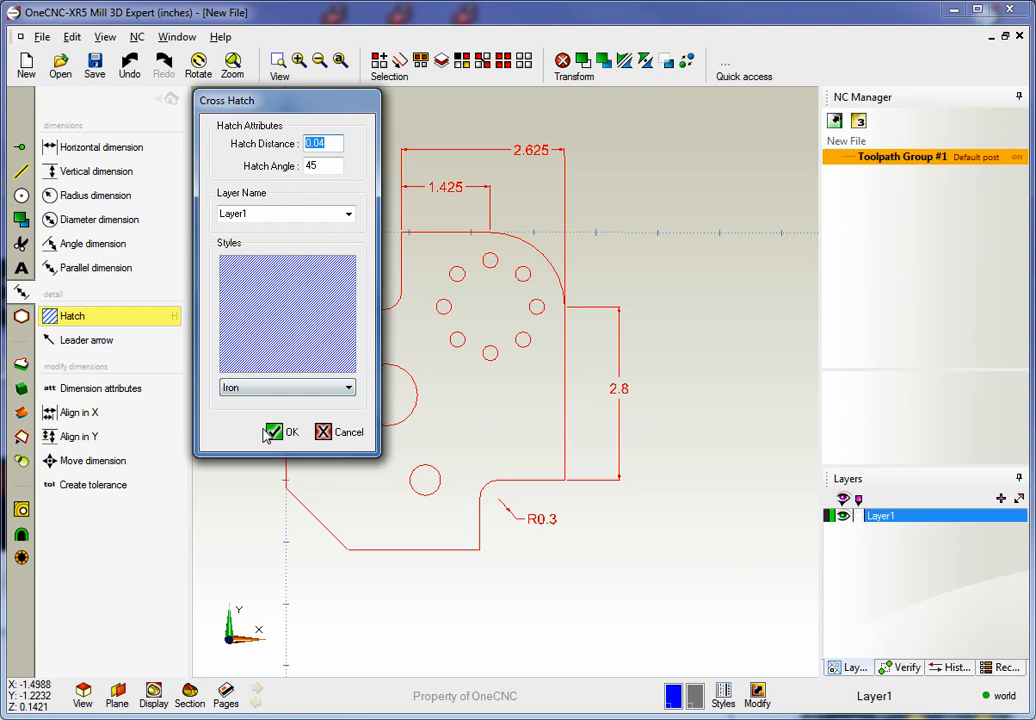
left_click(286, 431)
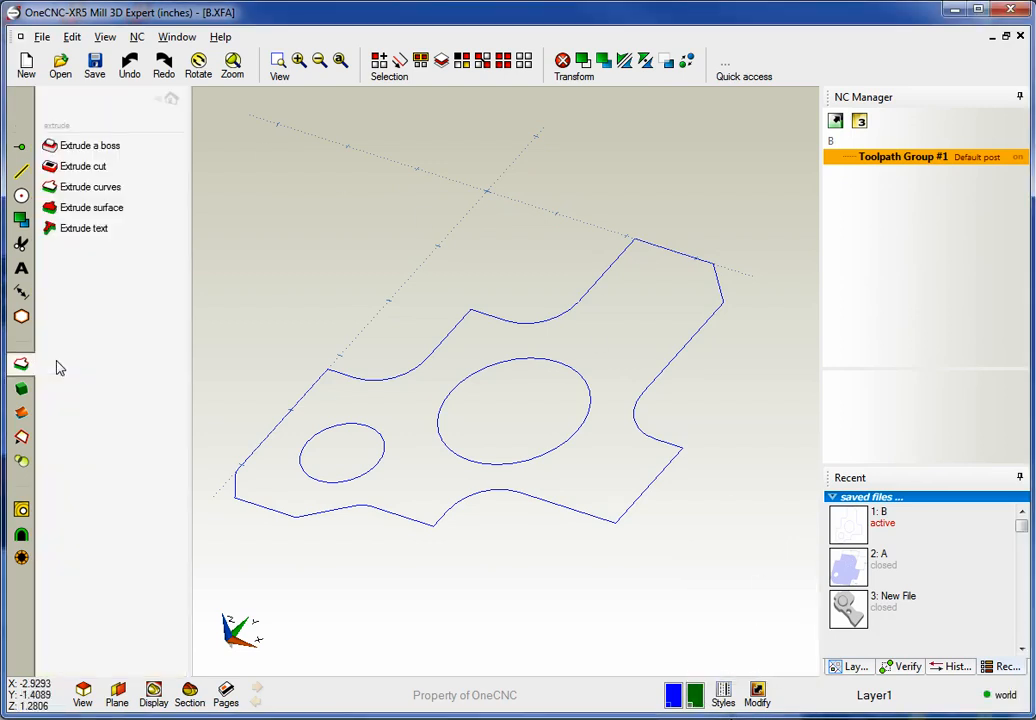
Extrude part B's outline, add the boss on the large circle, and cut the small circle through
left_click(90, 187)
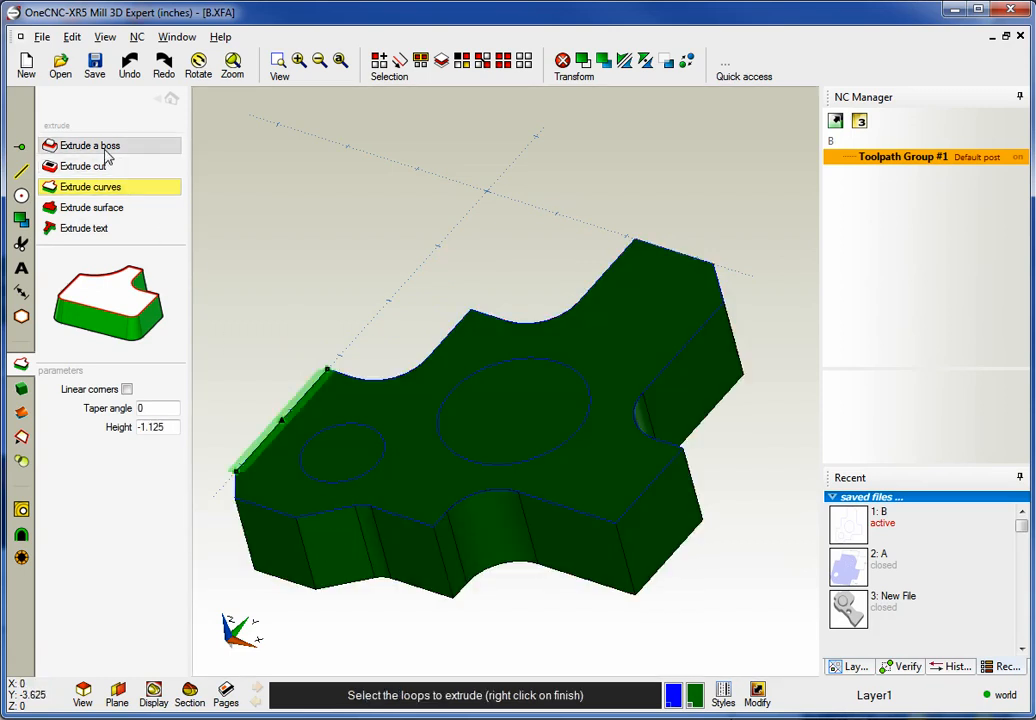
left_click(88, 145)
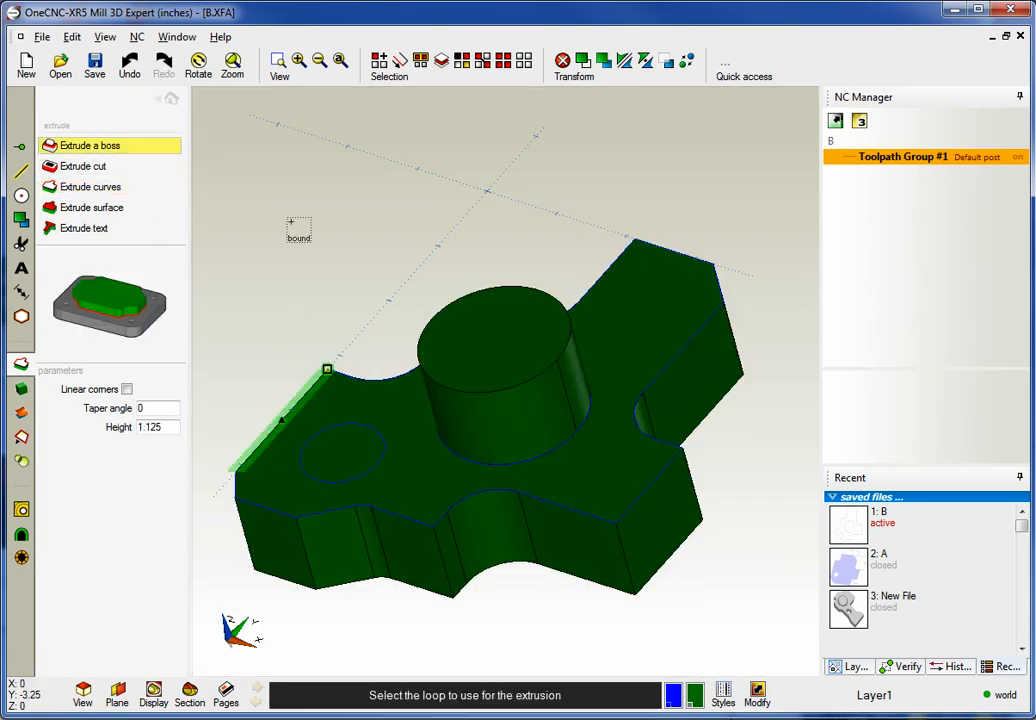
left_click(85, 166)
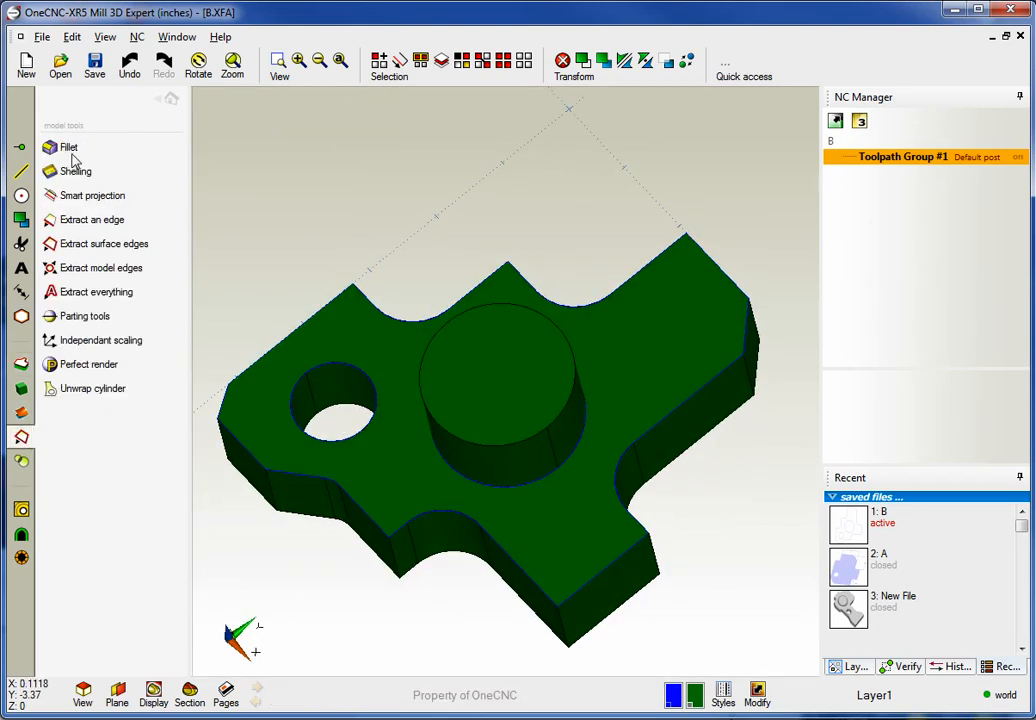
Apply a 0.25 standard fillet and a 0.1 chamfer to the boss base
left_click(68, 147)
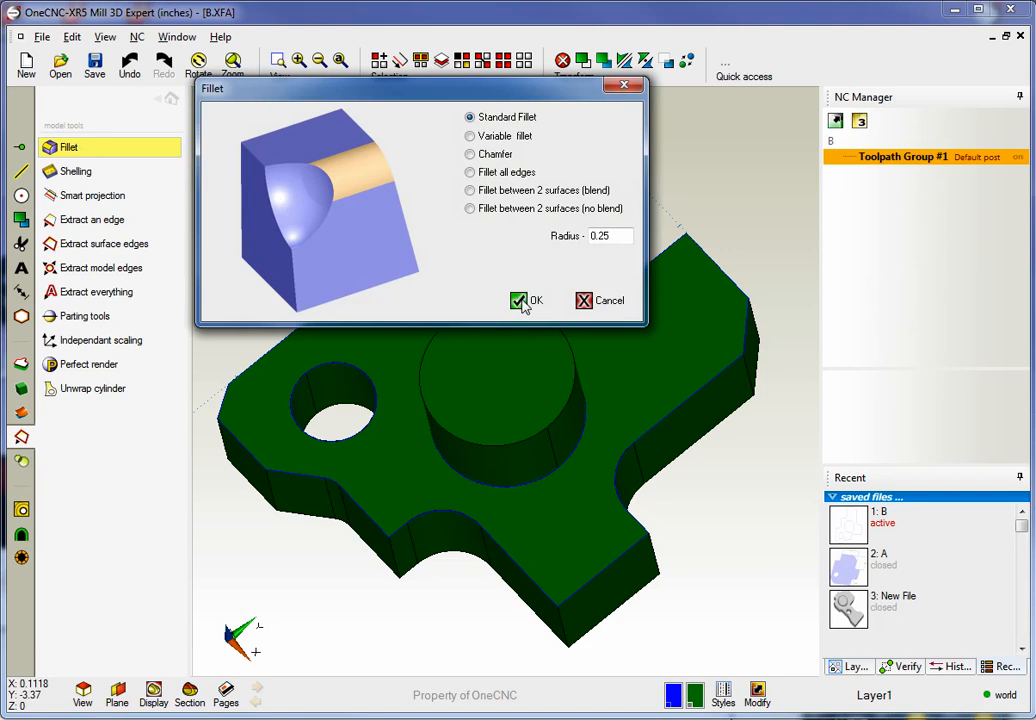
left_click(527, 300)
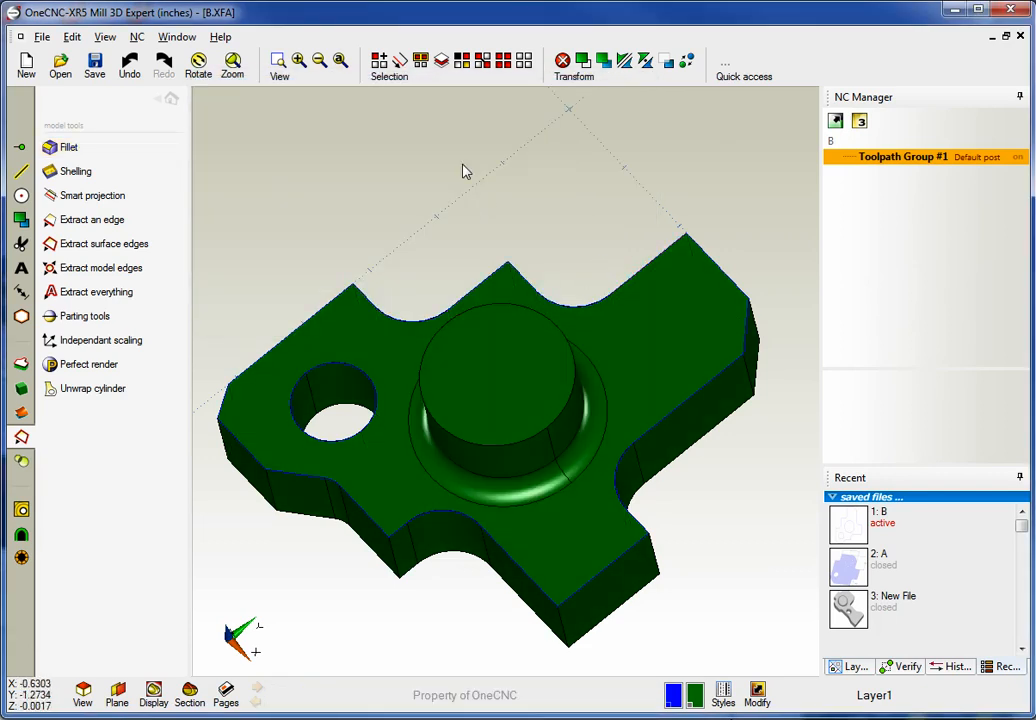
left_click(68, 147)
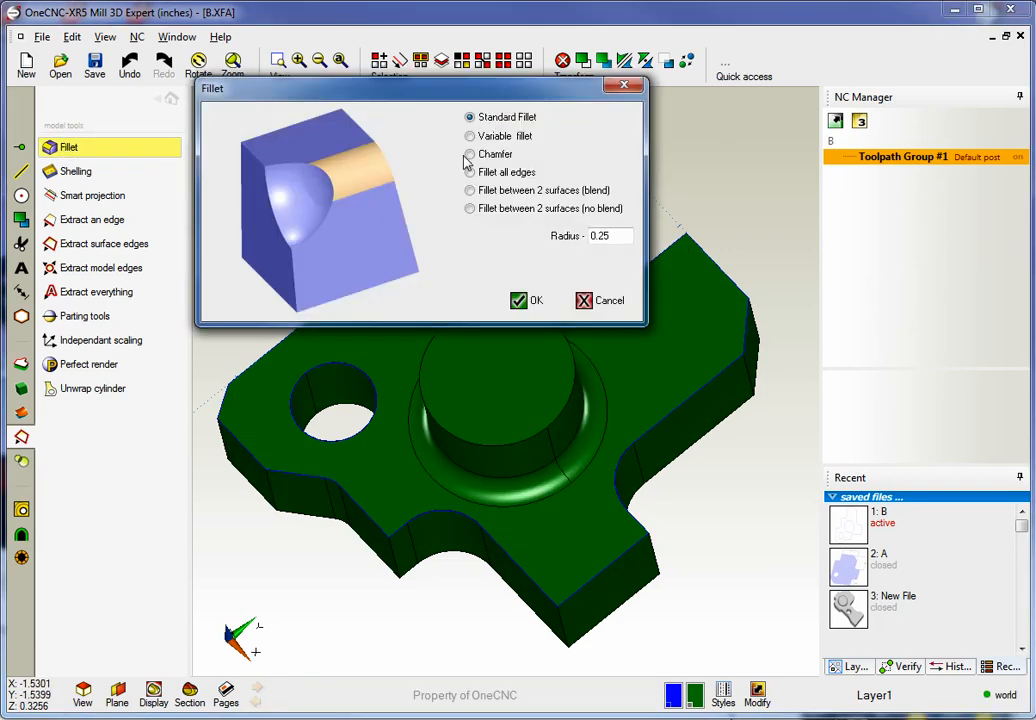
left_click(470, 154)
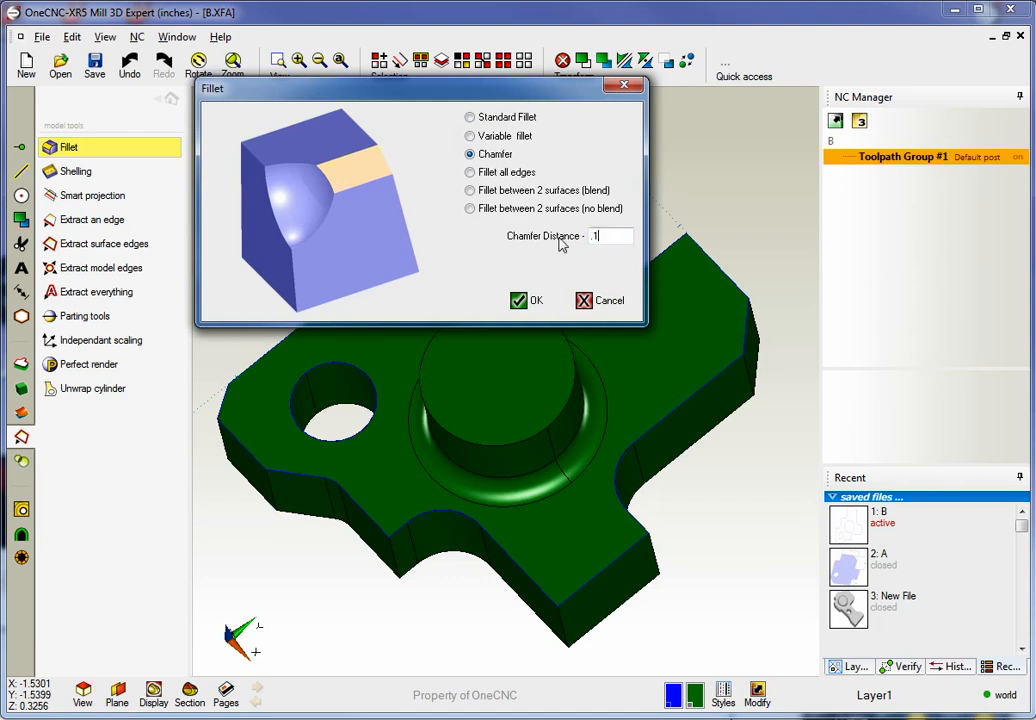
left_click(518, 300)
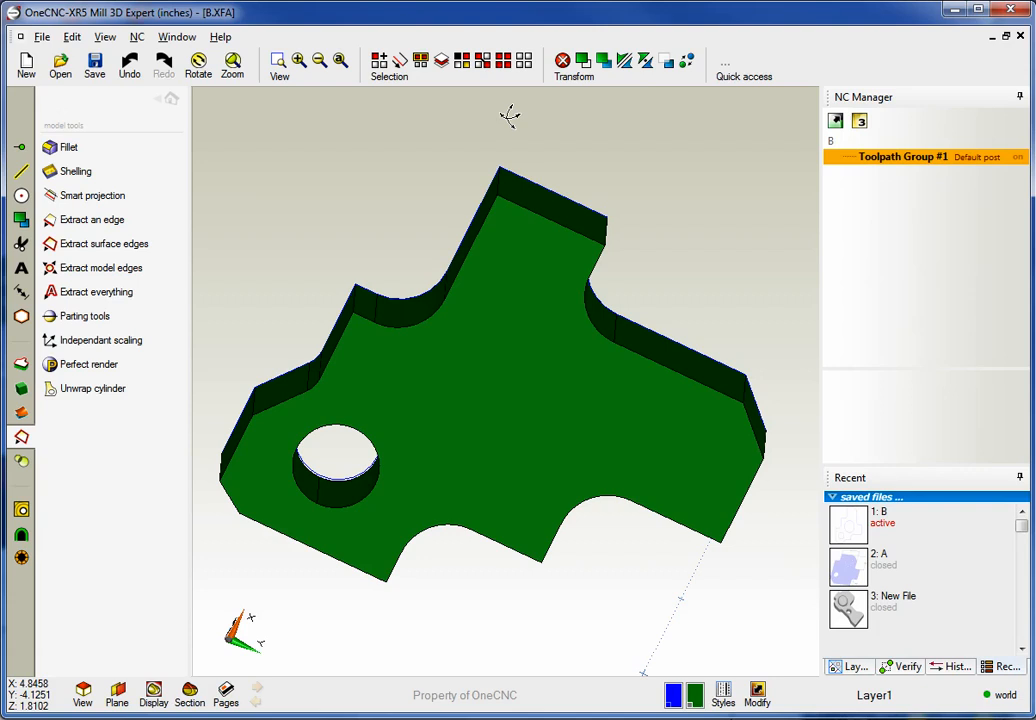
left_click(76, 171)
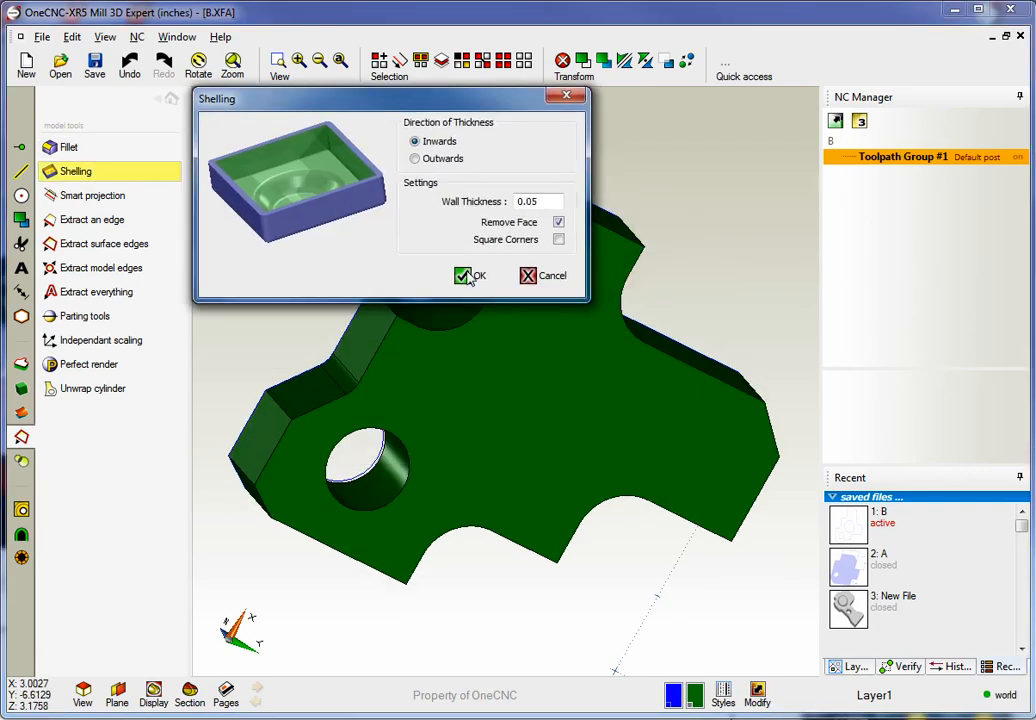
Shell part B inwards with 0.05 walls, removing one face
left_click(471, 275)
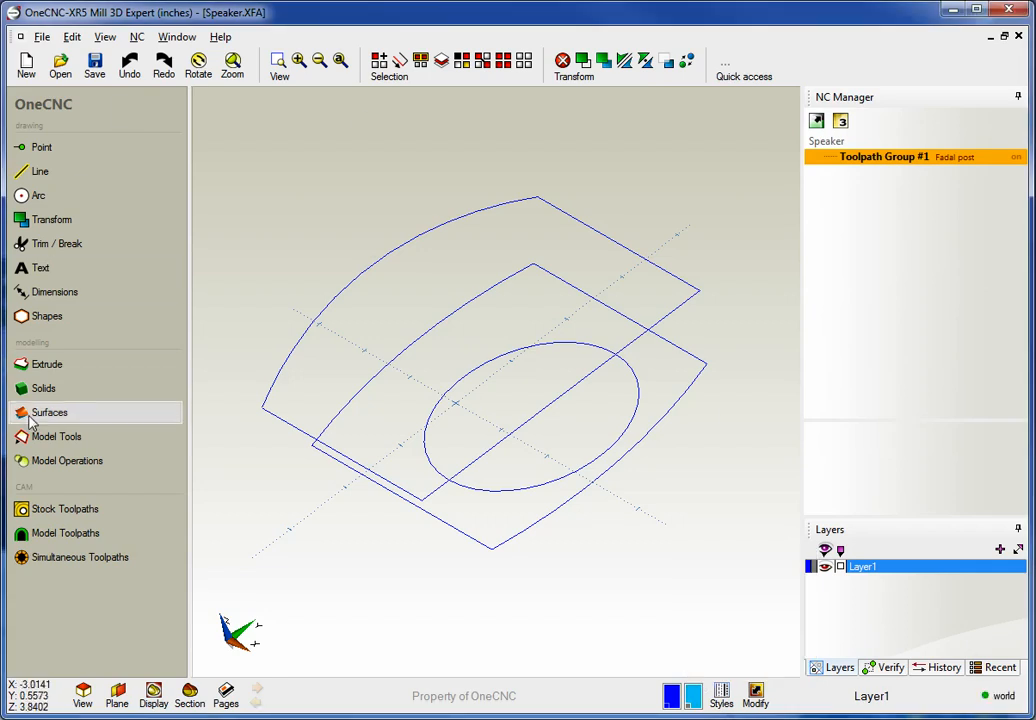
Build 4 Edge and cross-sectional surfaces by picking boundary curves and a direction
left_click(50, 412)
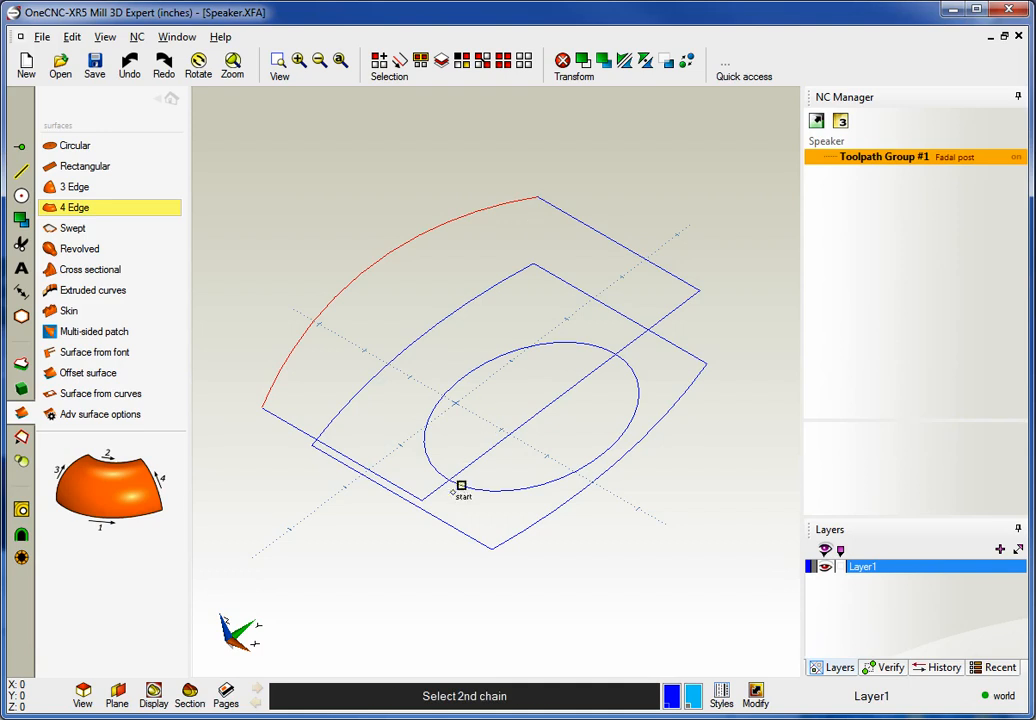
left_click(700, 291)
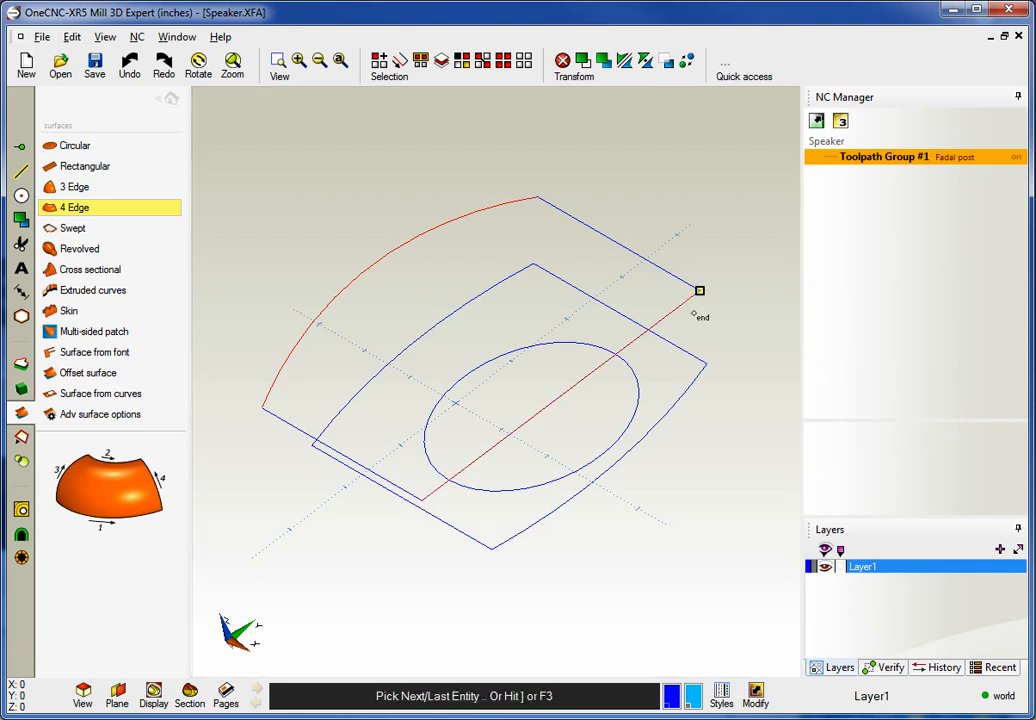
left_click(320, 410)
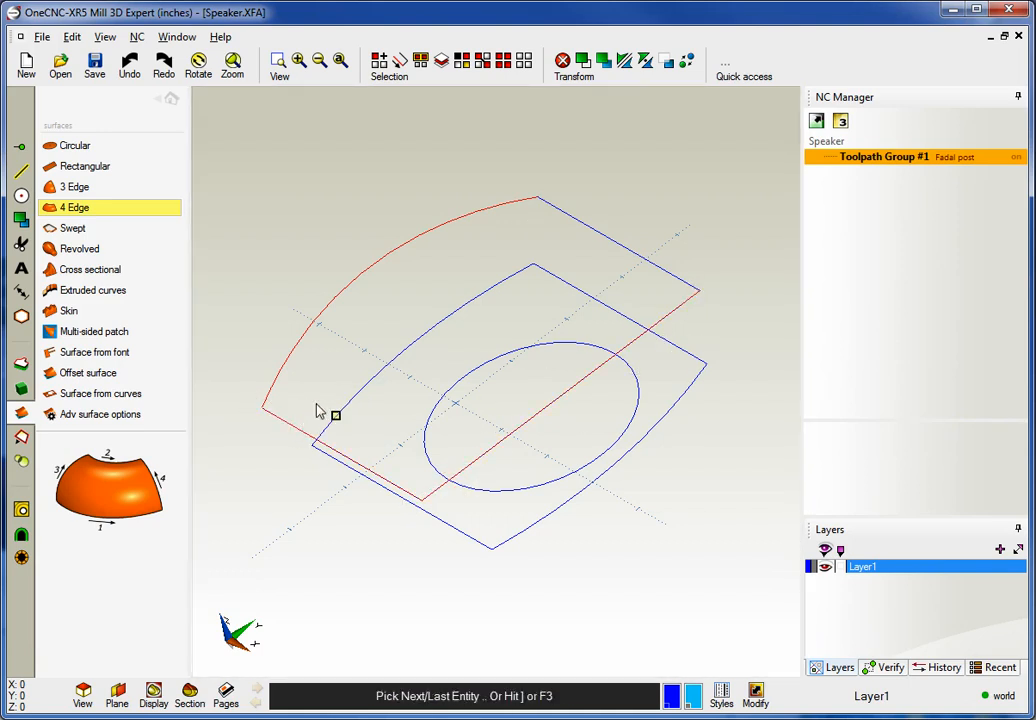
left_click(322, 411)
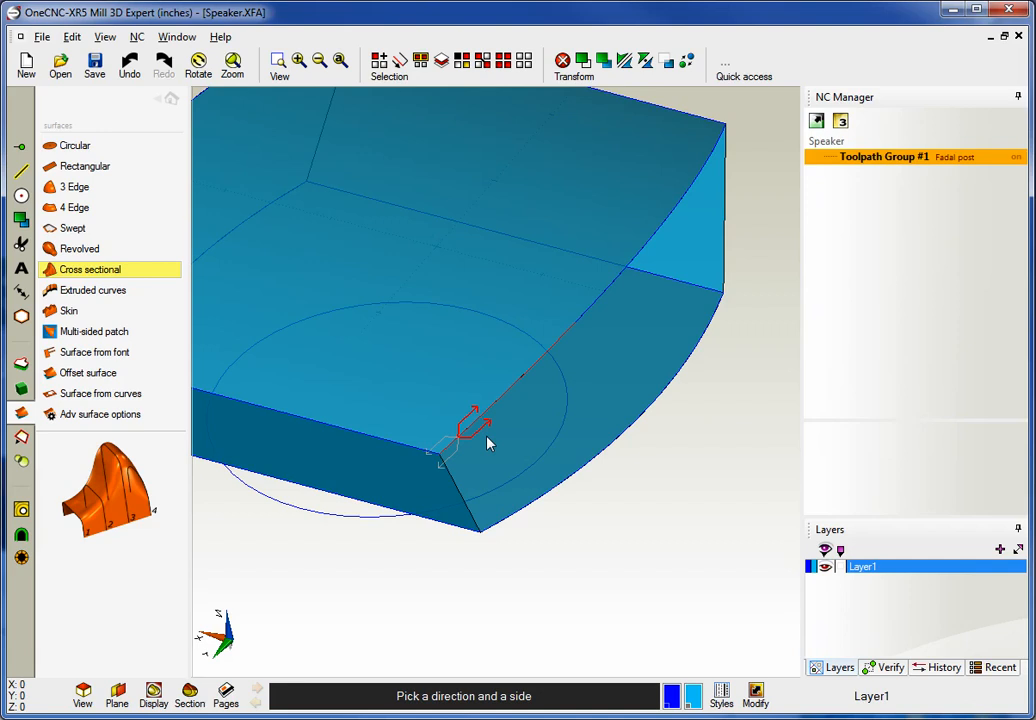
left_click(475, 425)
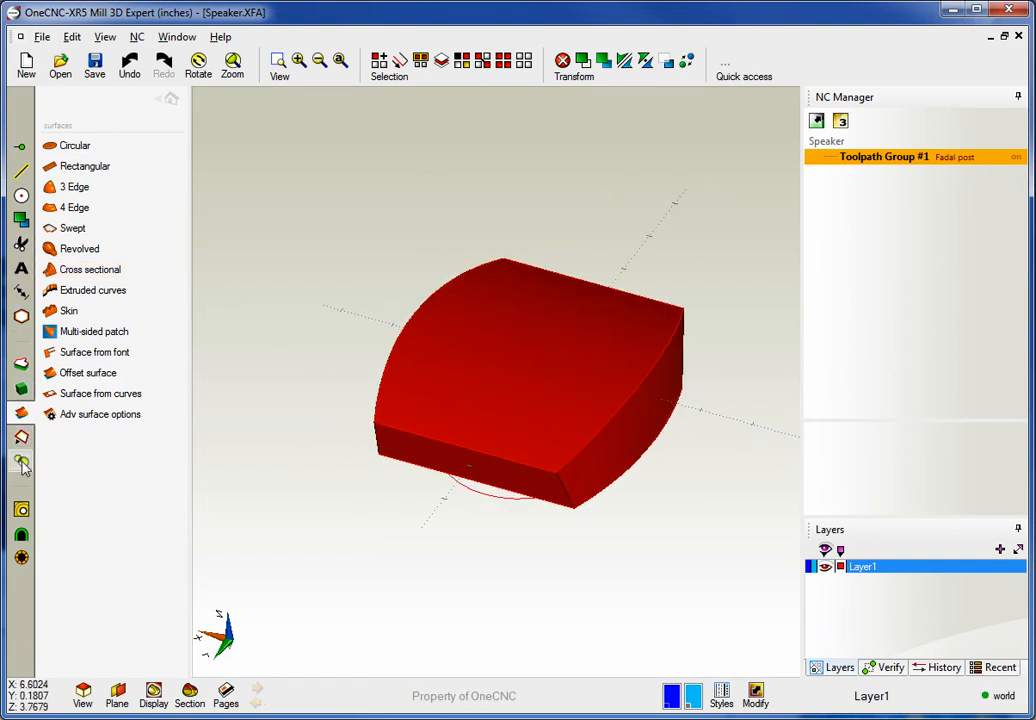
Merge the surfaces into a solid, extrude-cut the opening, and fillet all edges
left_click(21, 462)
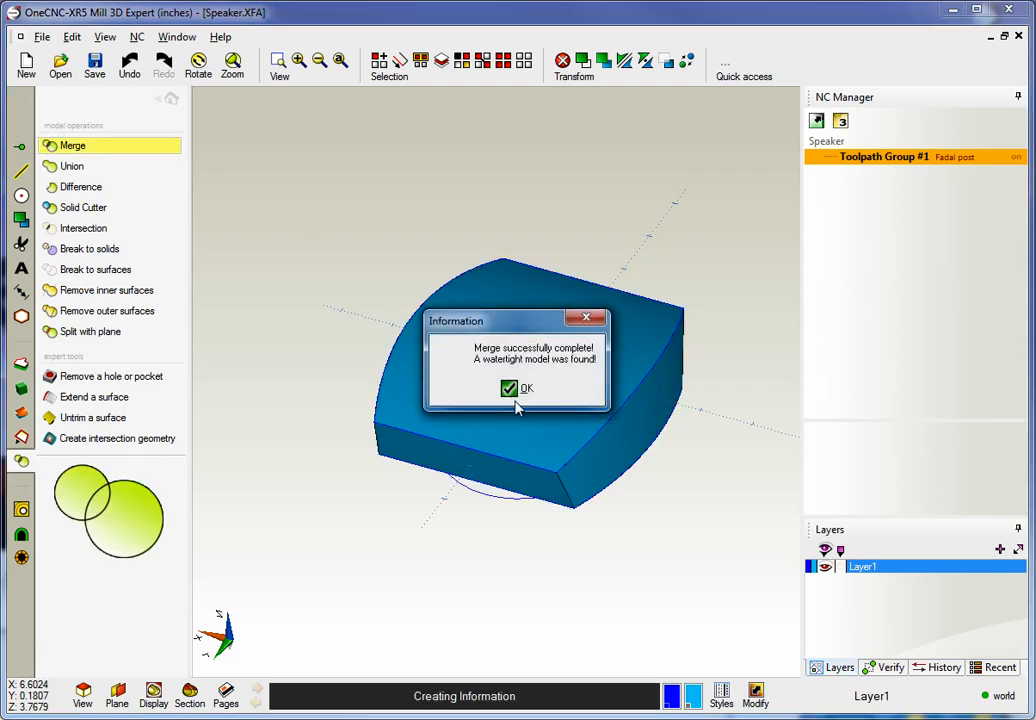
left_click(521, 388)
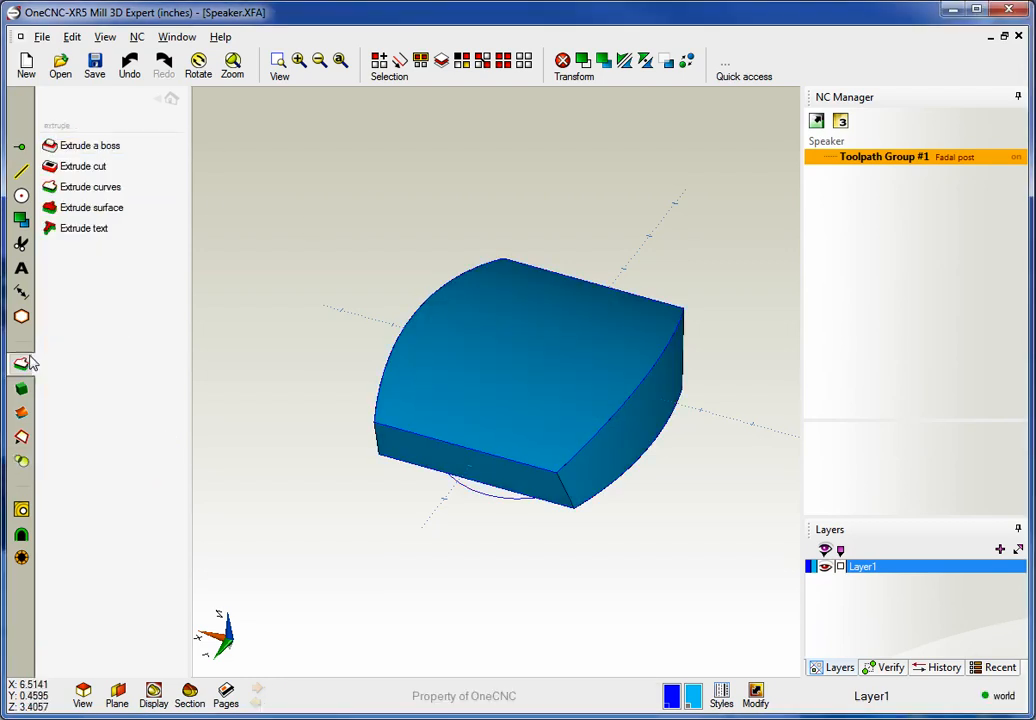
left_click(84, 166)
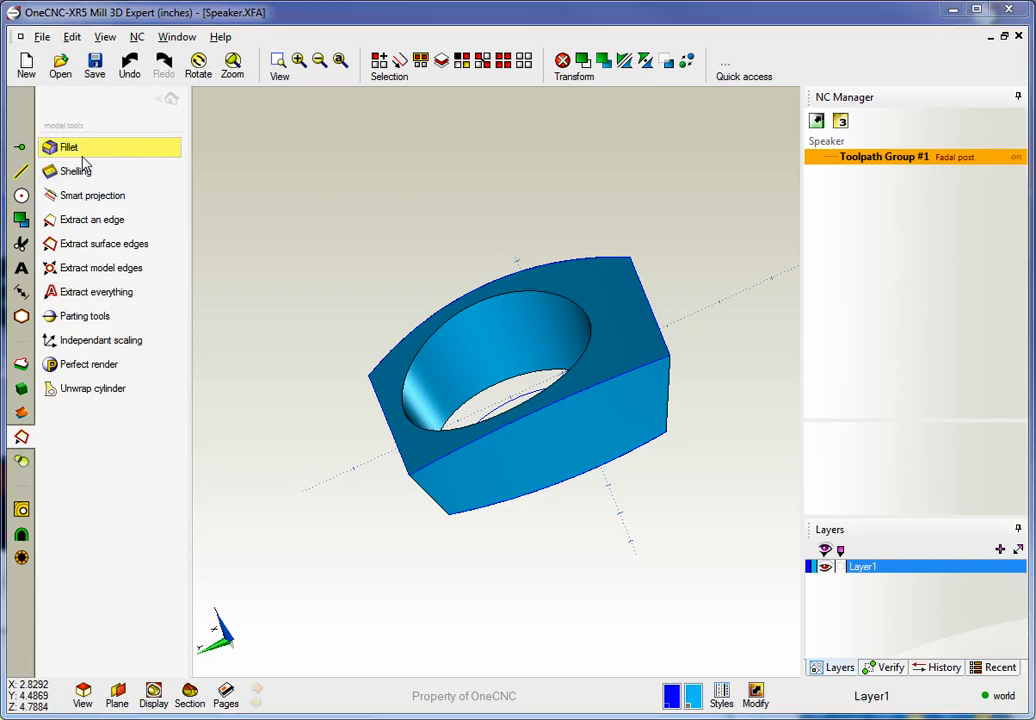
left_click(68, 147)
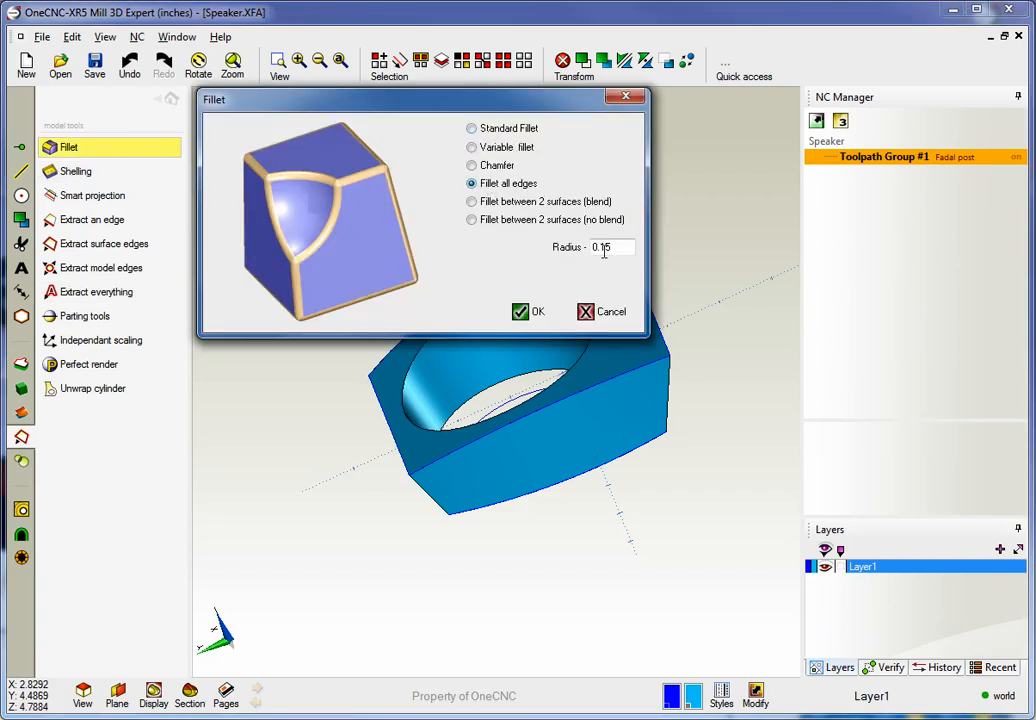
left_click(528, 311)
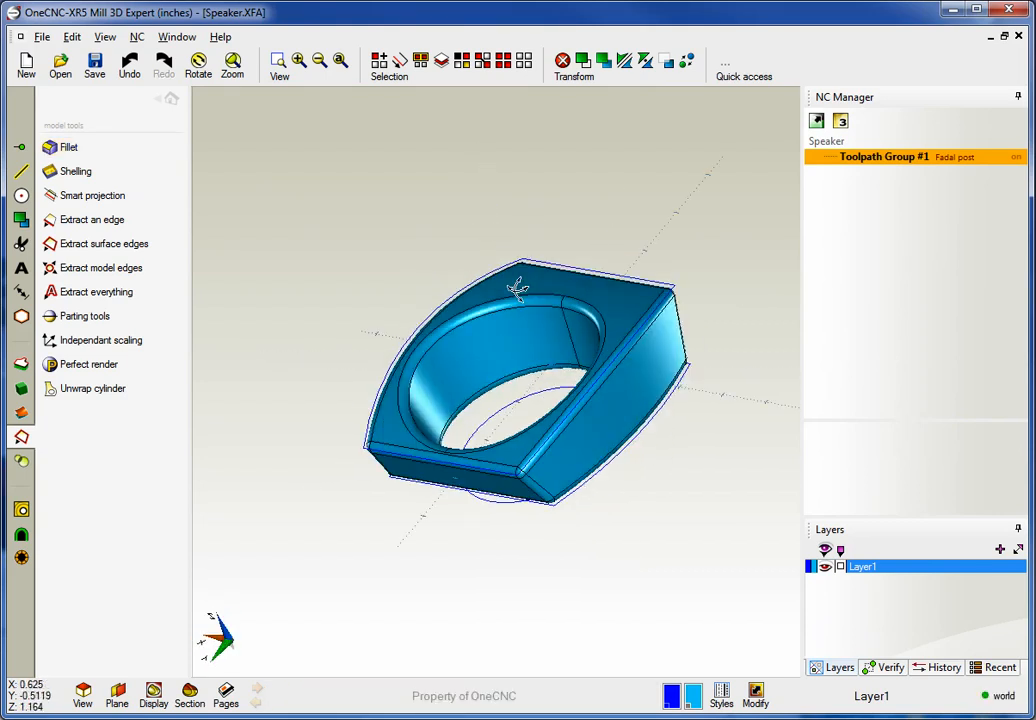
Split the job at Z height 0 with a separation space of 2
left_click(84, 316)
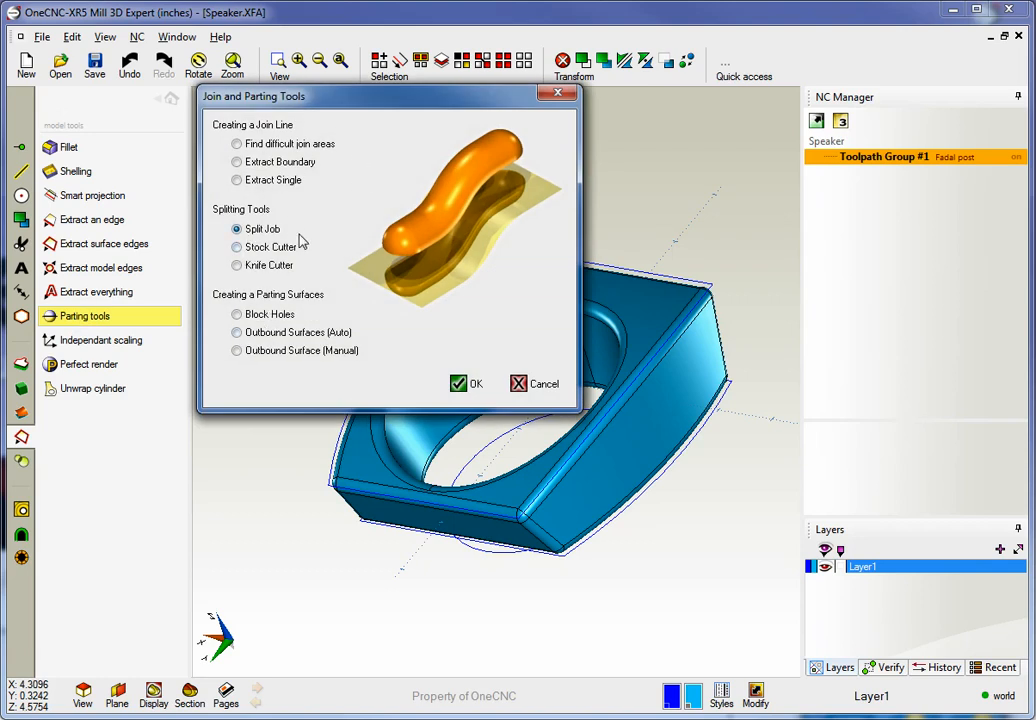
left_click(466, 383)
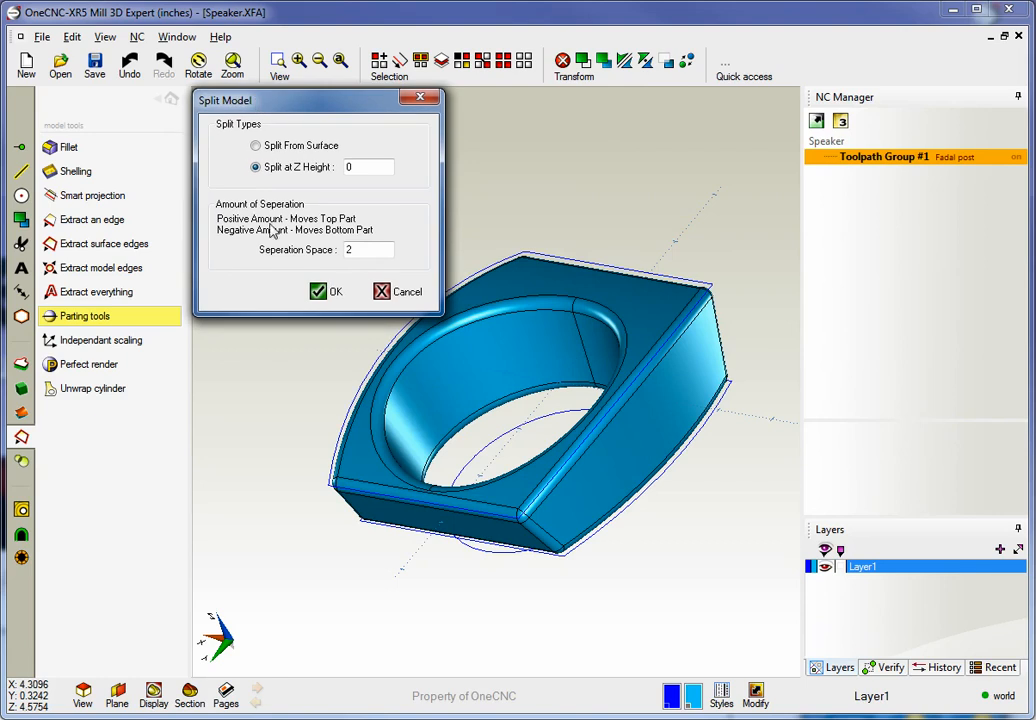
left_click(317, 291)
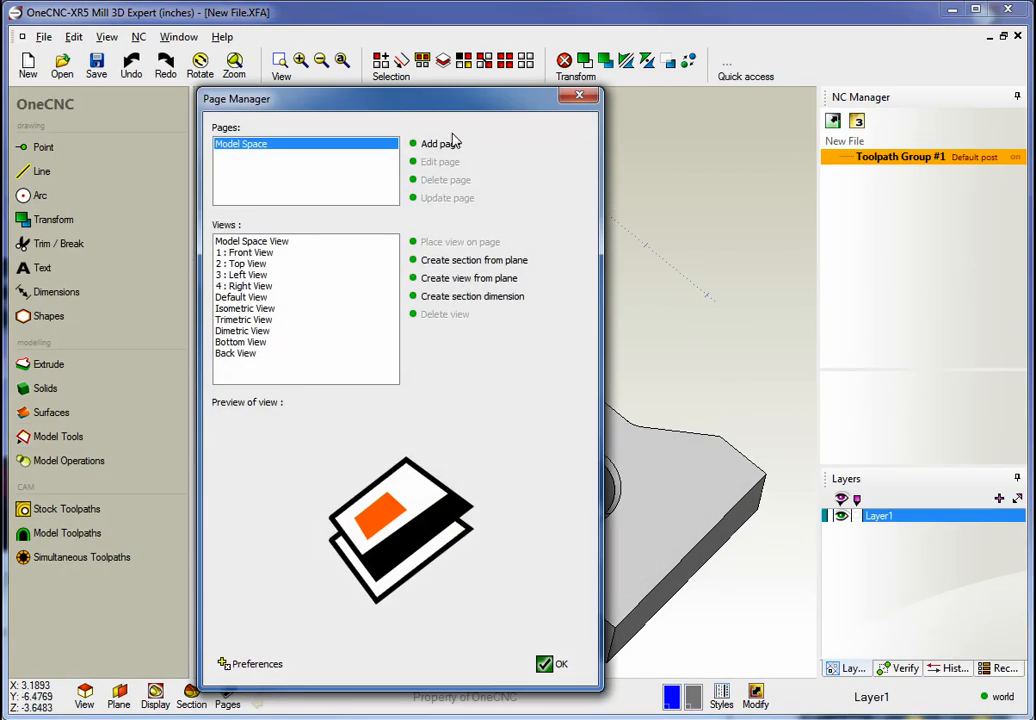
Add a page from the A3 Landscape template and place the front view on it
left_click(436, 143)
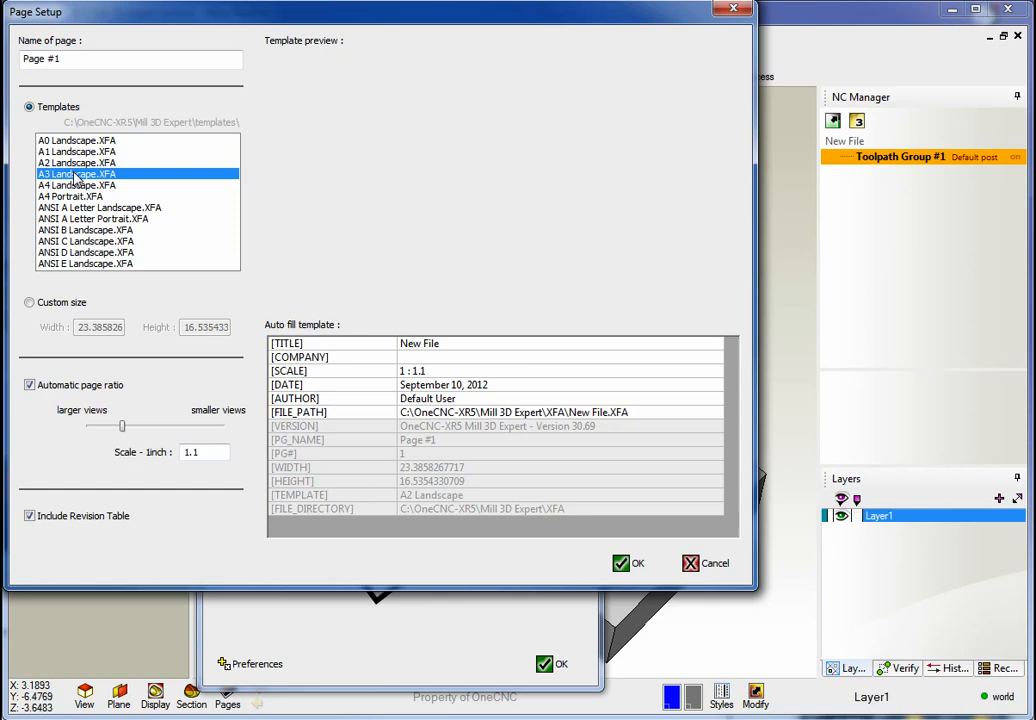
left_click(628, 563)
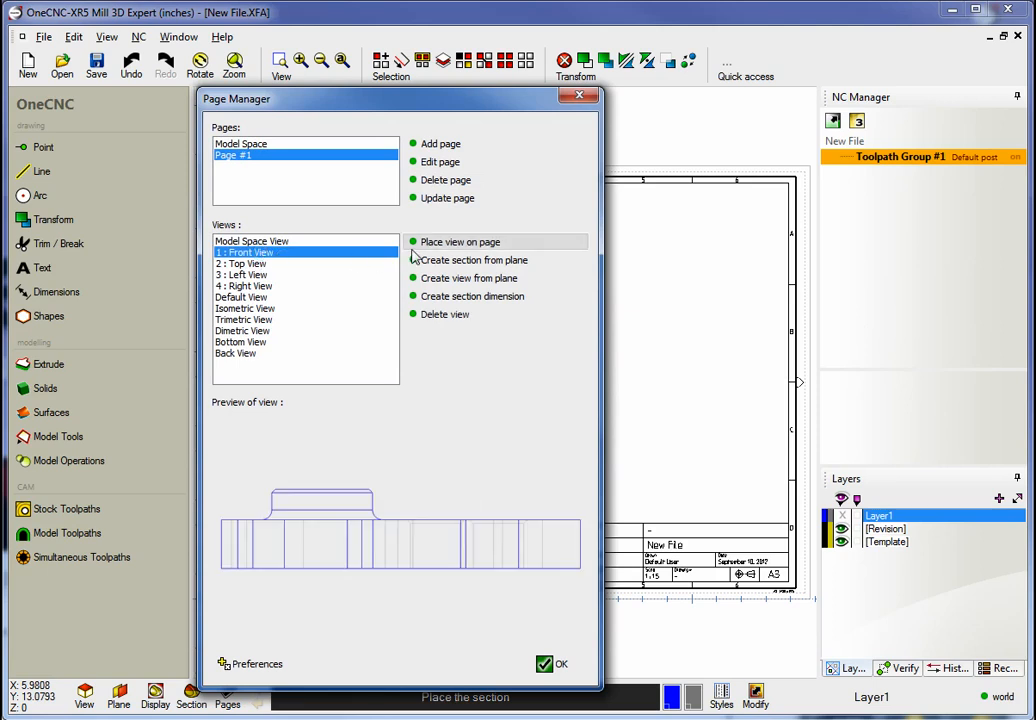
left_click(460, 241)
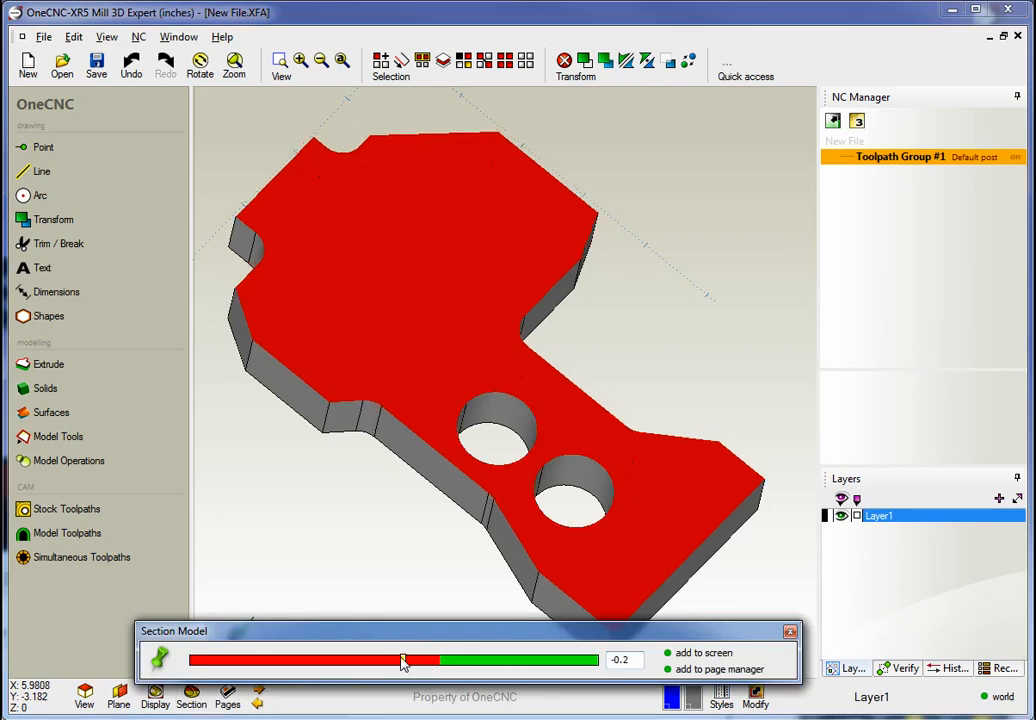
Cut a hatched section at -0.6 and place Section #1 on the A3 page
left_click_drag(405, 659, 293, 659)
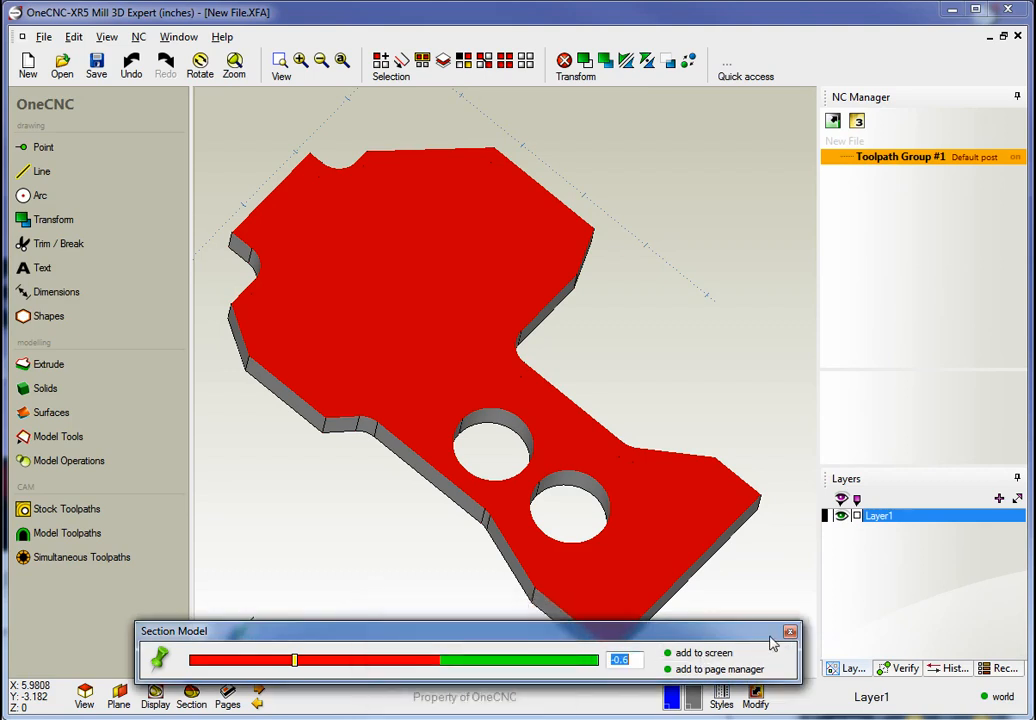
left_click(227, 695)
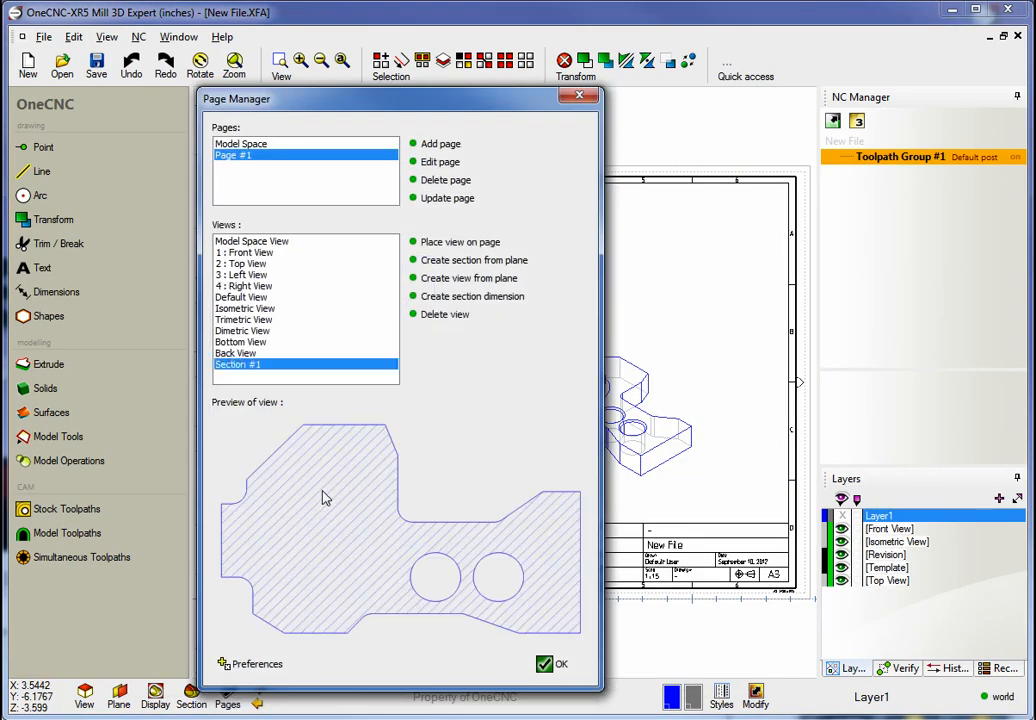
left_click(544, 663)
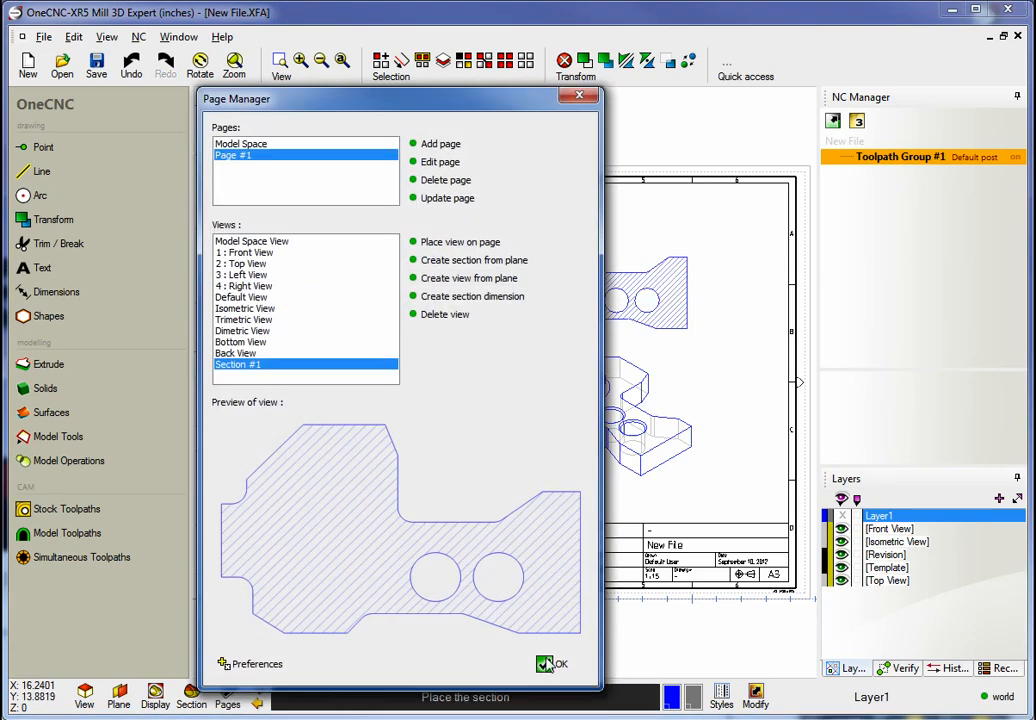
left_click(551, 664)
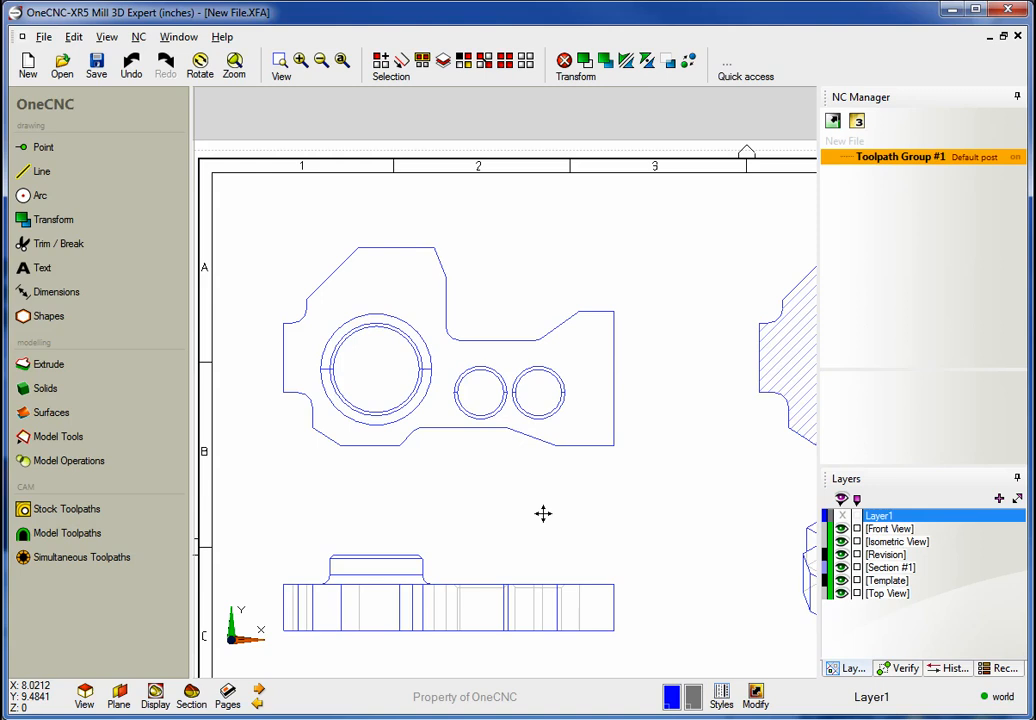
Add a vertical 2.9 height dimension and radius callout, then return to the 3D model
left_click(55, 291)
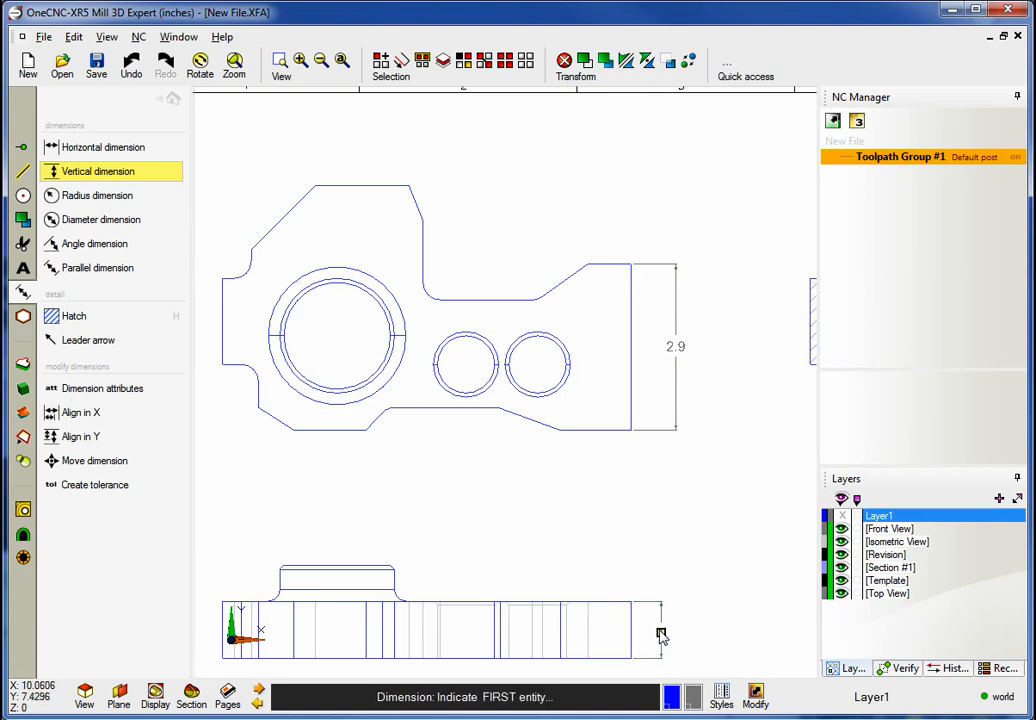
left_click(97, 195)
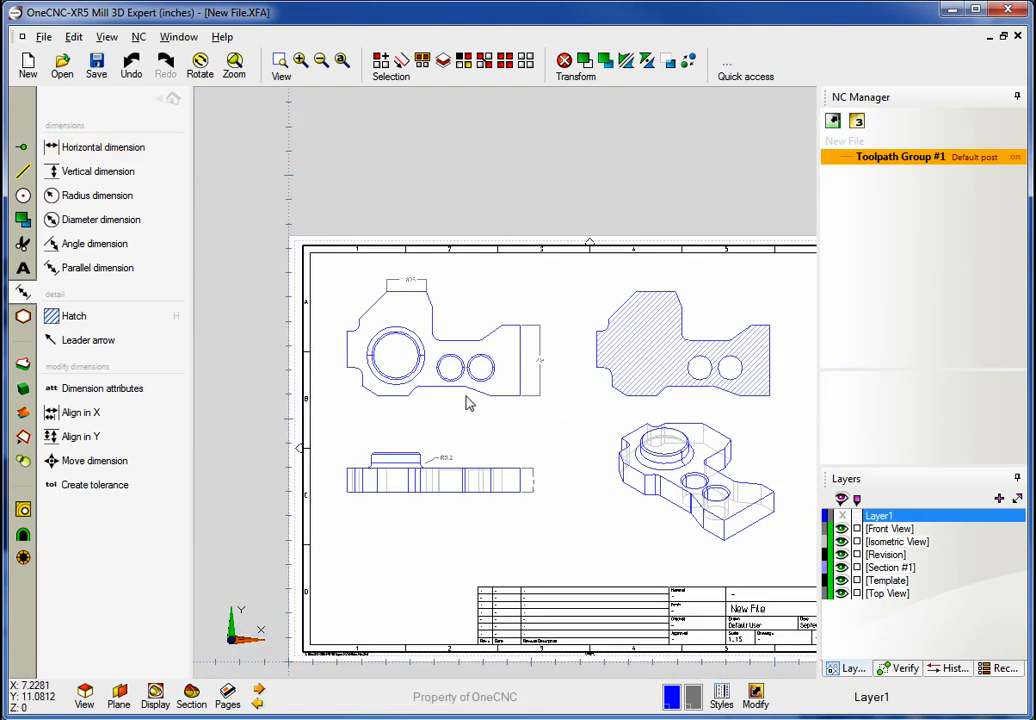
left_click(258, 695)
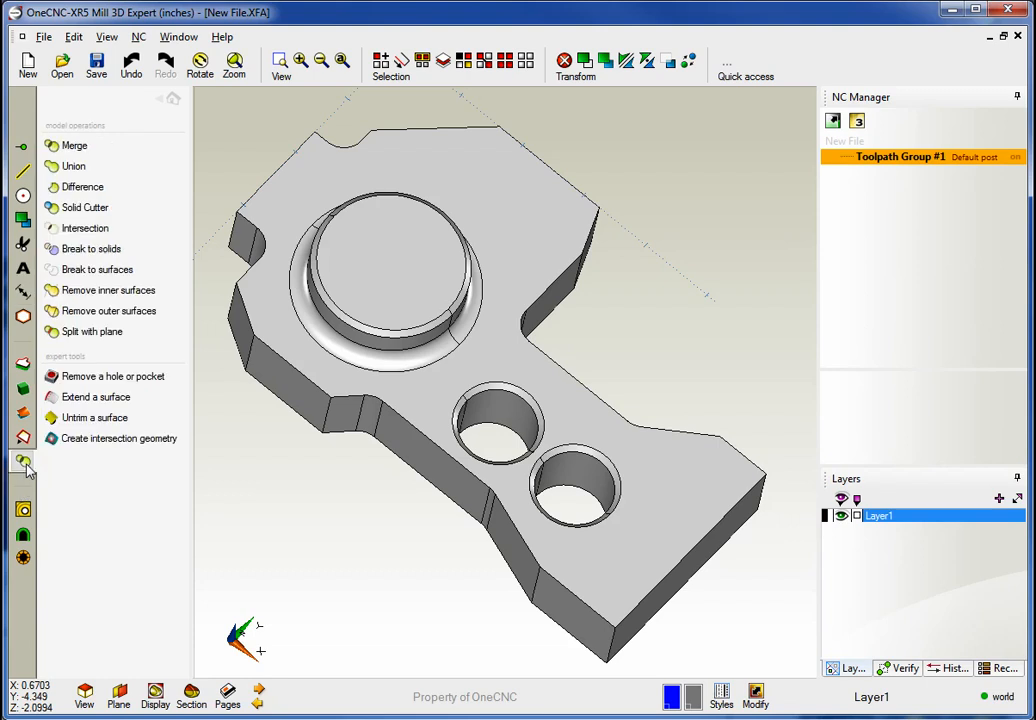
Delete one small hole from the part and update all page views
left_click(112, 376)
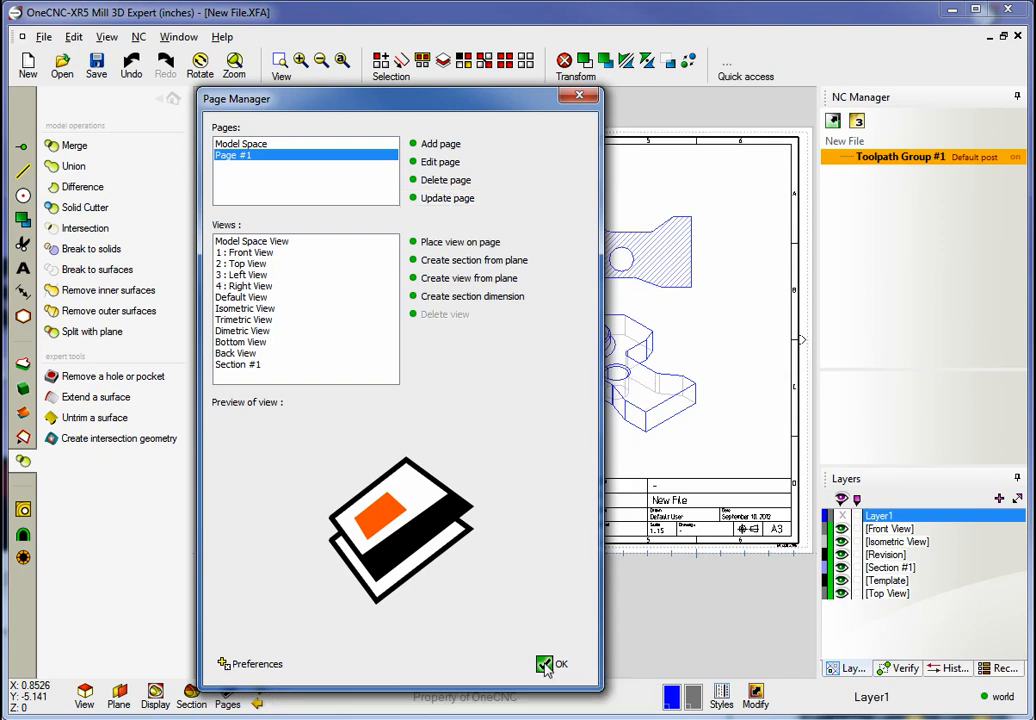
left_click(550, 664)
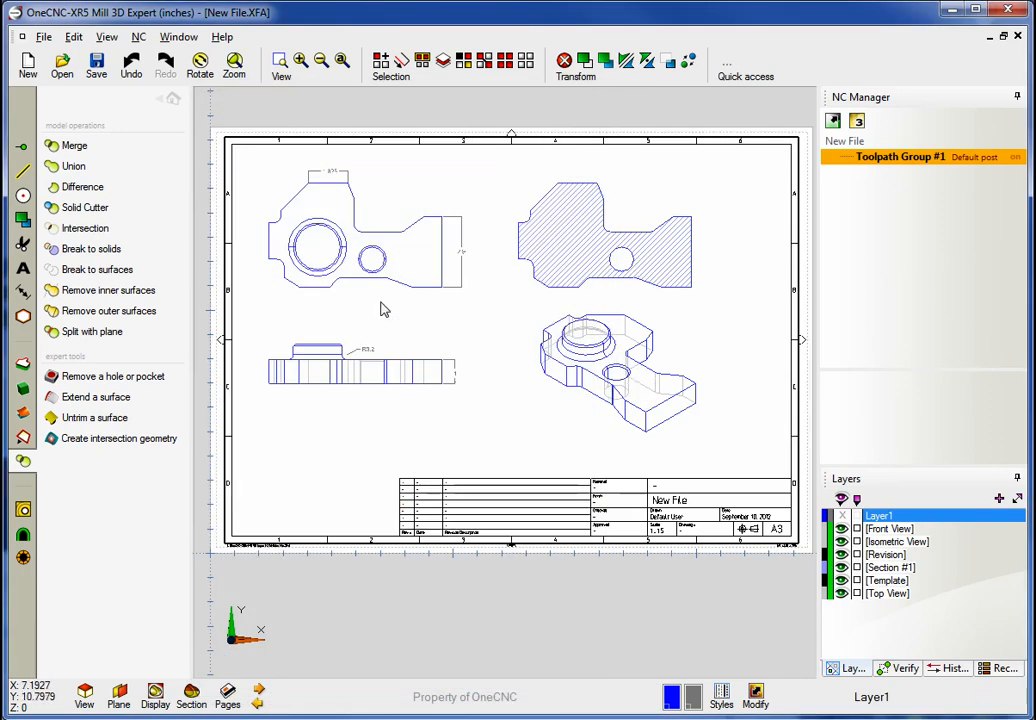